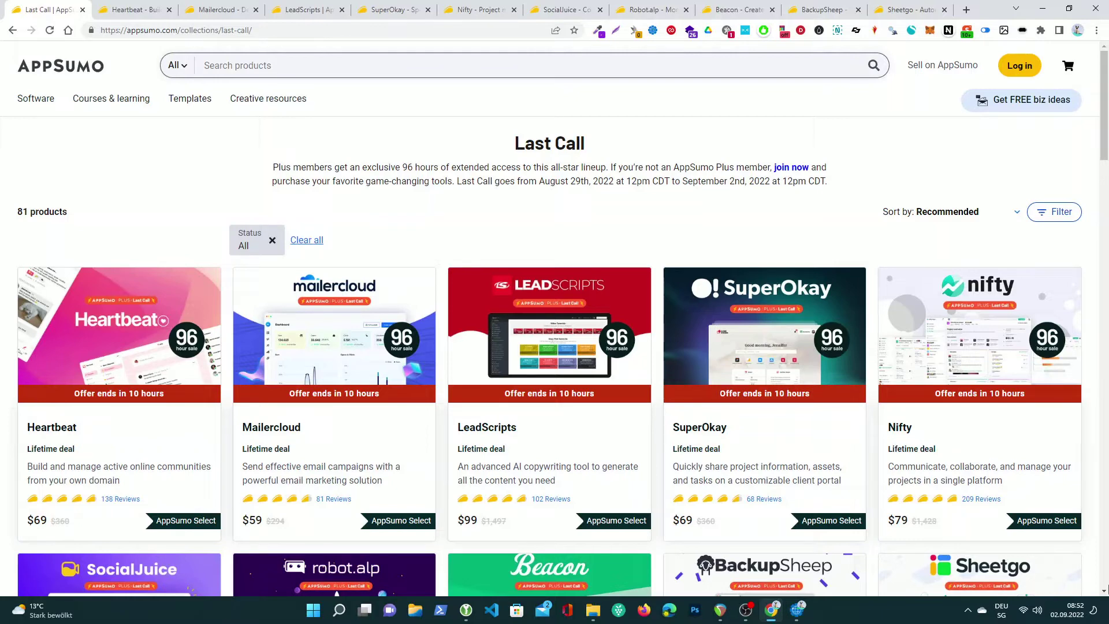
# - Browse the Last Call collection and open the Heartbeat deal page
pyautogui.scroll(-3)
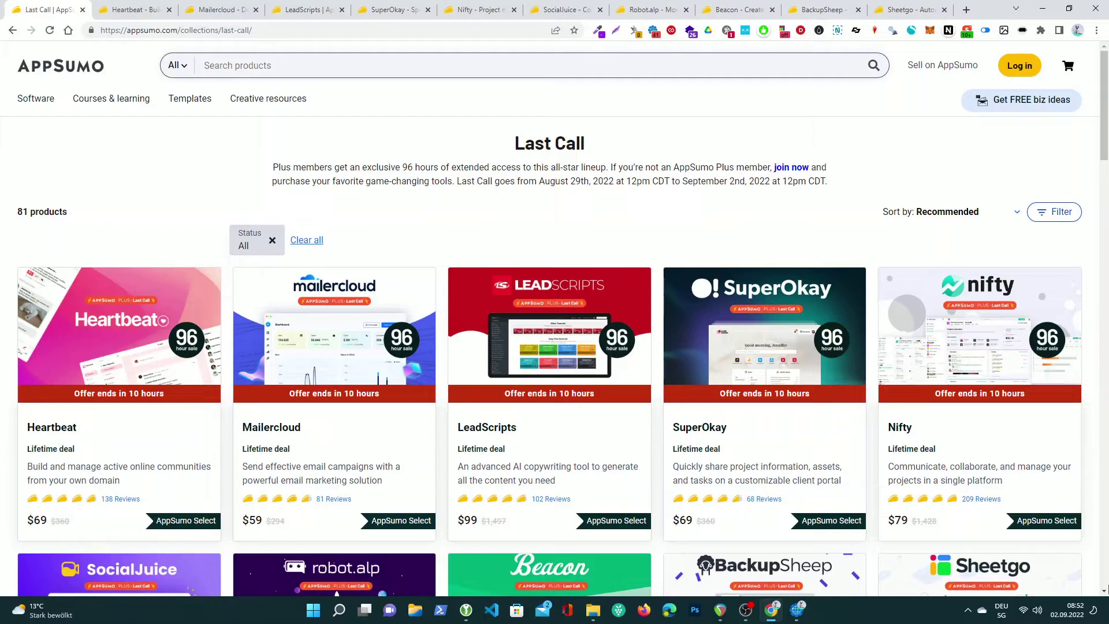
pyautogui.scroll(-3)
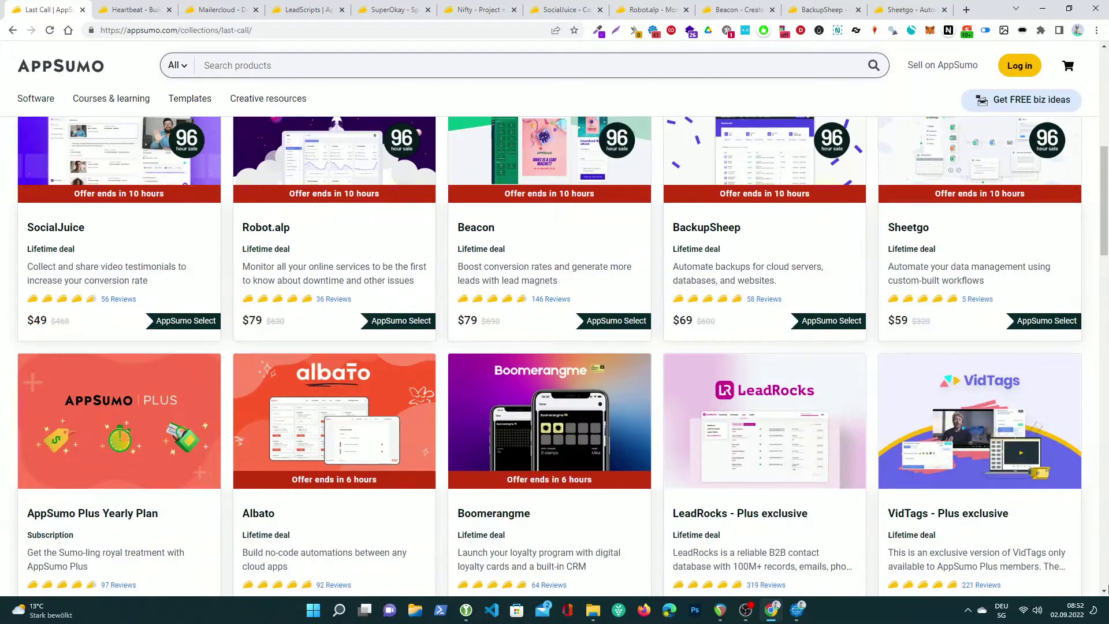
pyautogui.scroll(3)
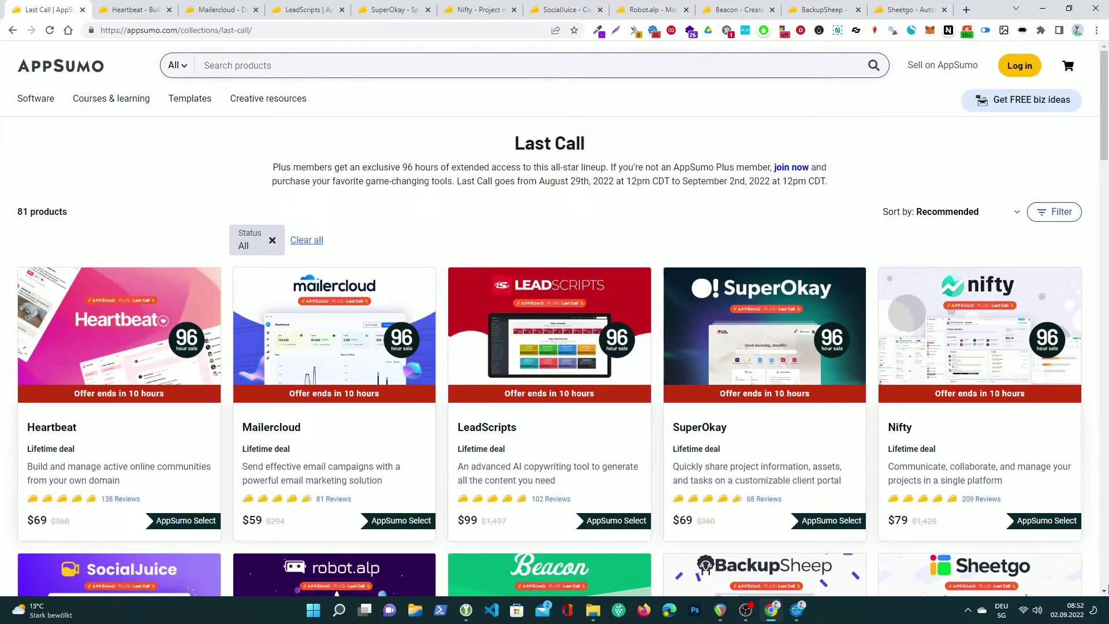
pyautogui.click(118, 334)
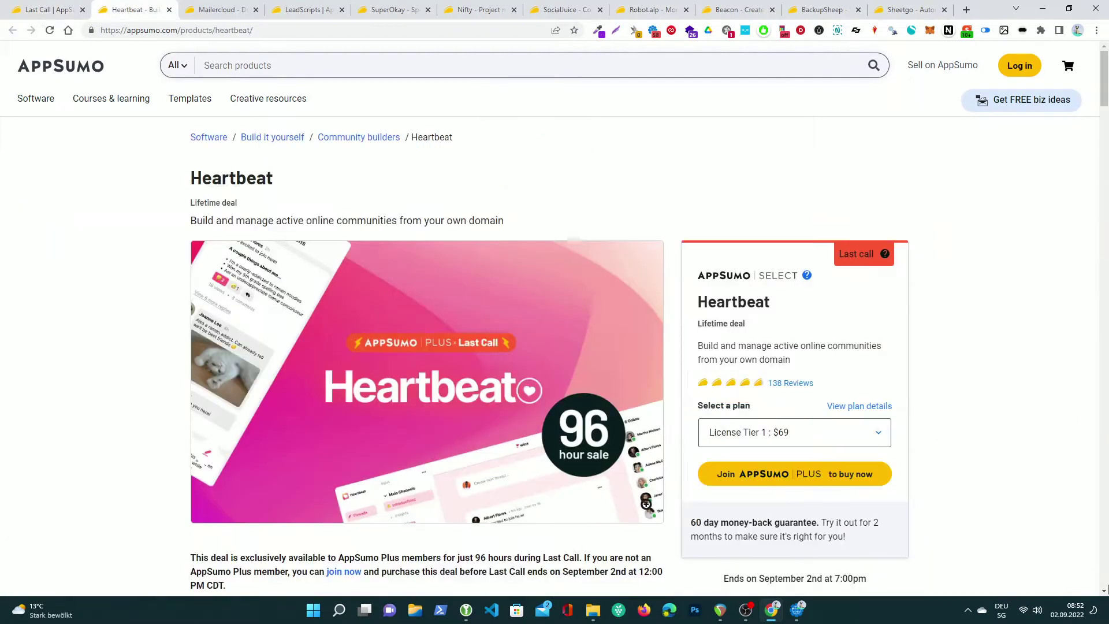
# - Flip through the LeadScripts, Nifty, Beacon and BackupSheep deal tabs, then return to Heartbeat
pyautogui.click(306, 9)
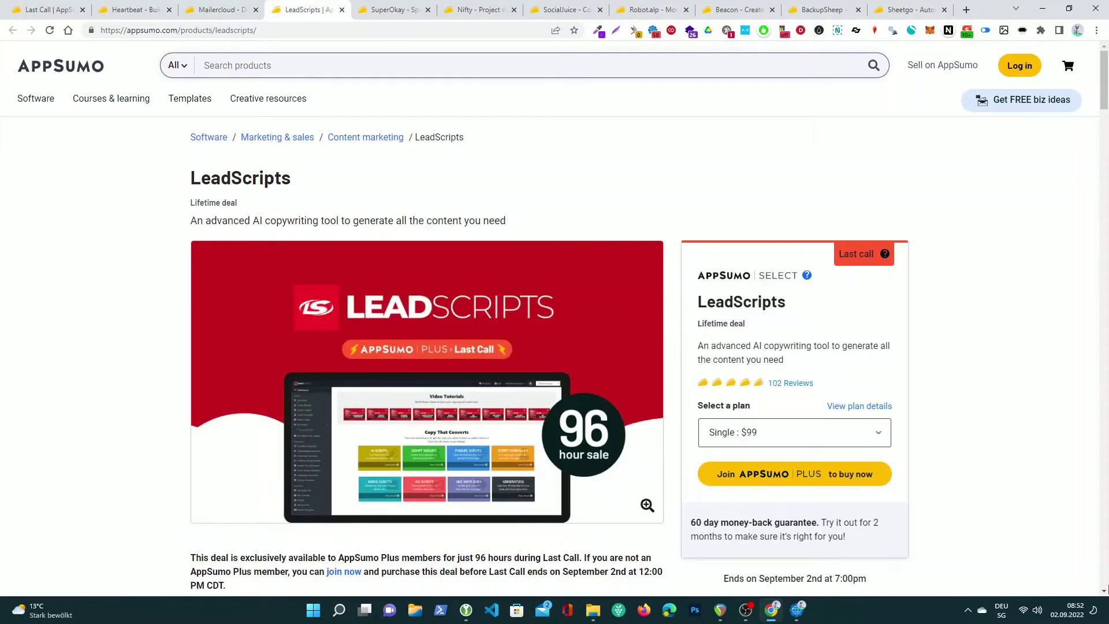
pyautogui.click(479, 9)
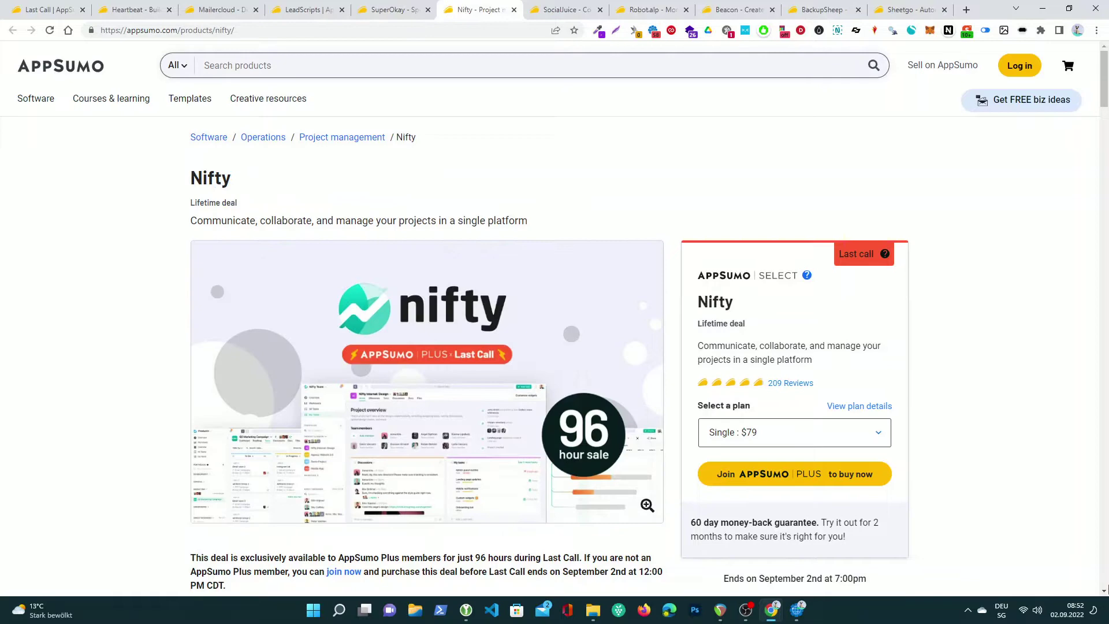
pyautogui.click(735, 10)
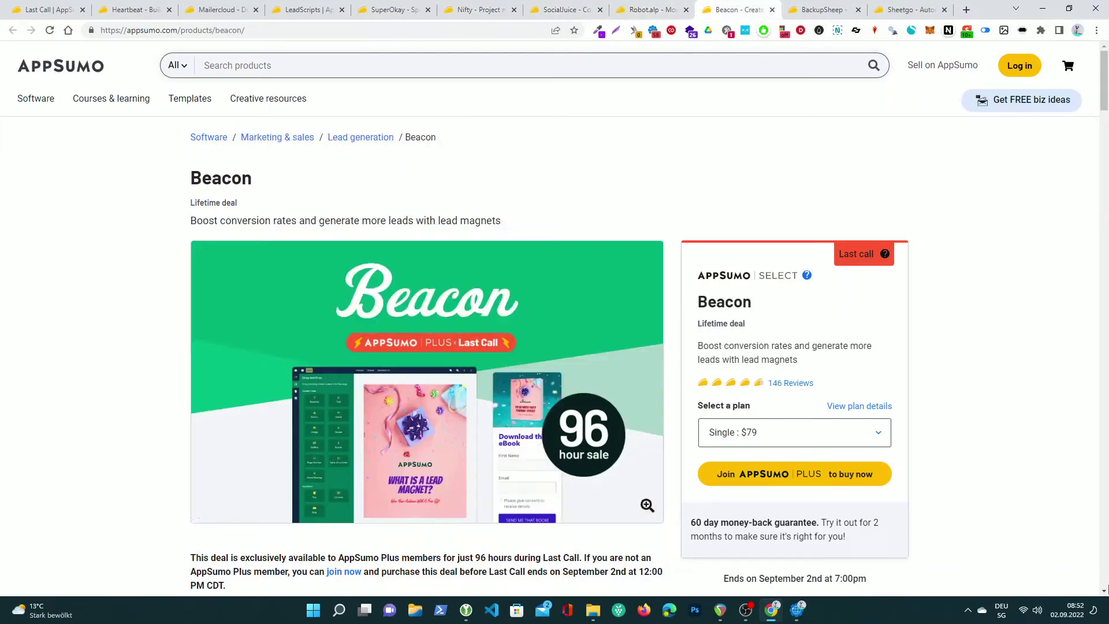
pyautogui.click(819, 9)
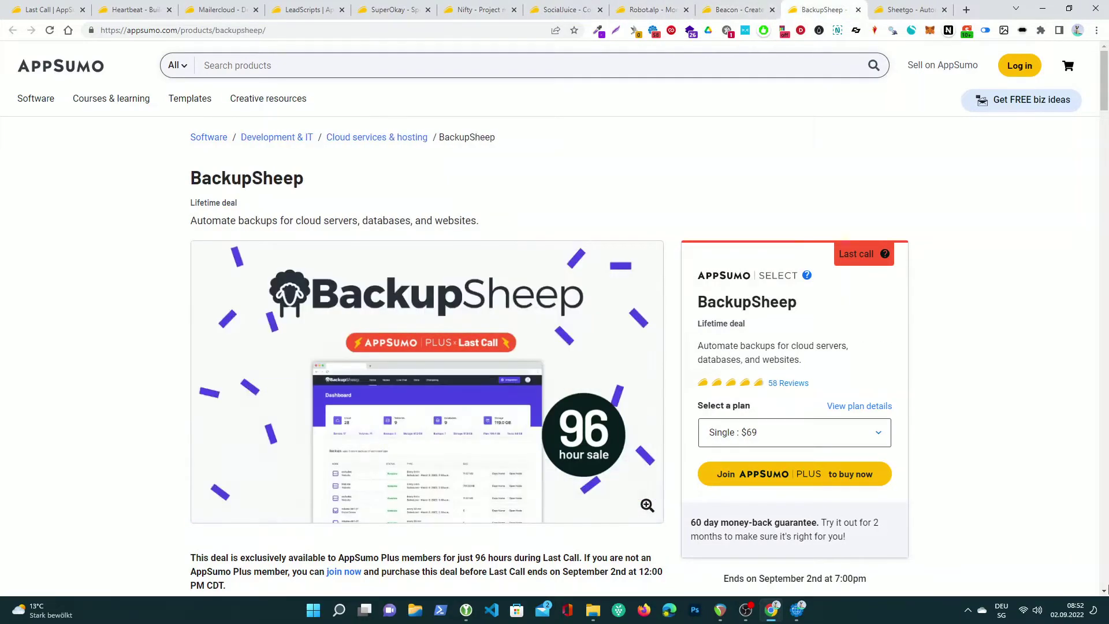
pyautogui.click(135, 9)
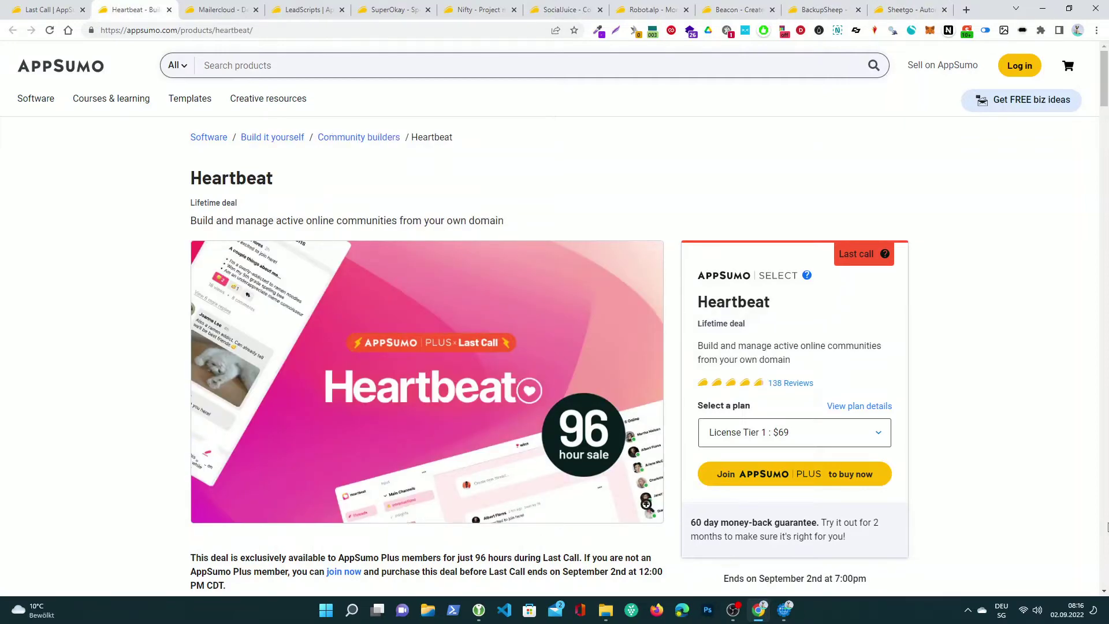
# - Scroll Heartbeat's page to the TL;DR and back, then switch to Mailercloud's $59 deal
pyautogui.scroll(-3)
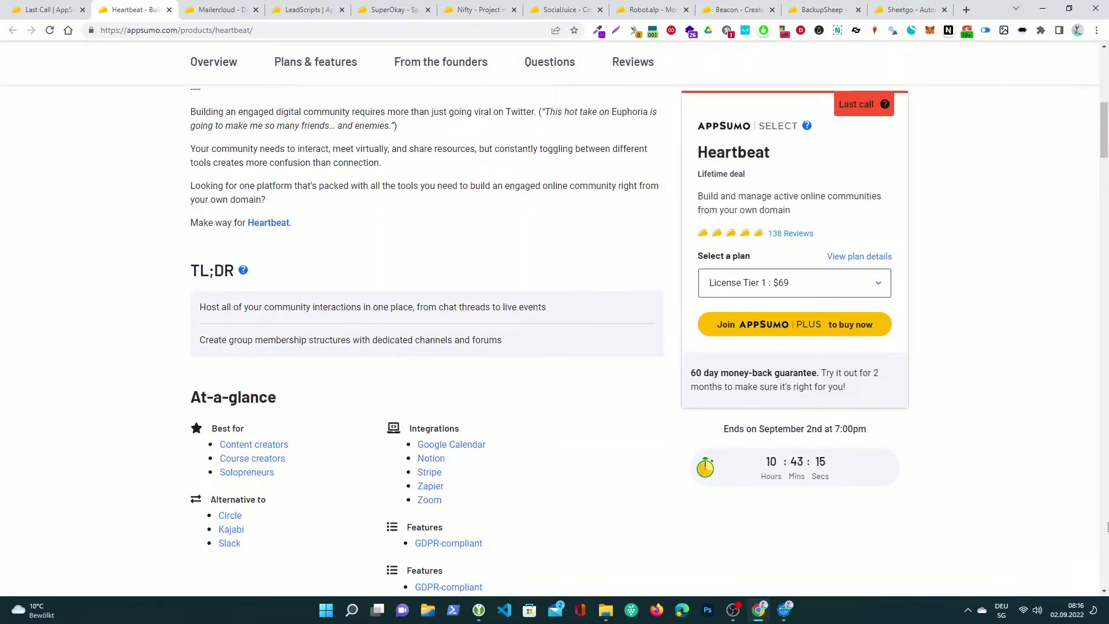
pyautogui.scroll(3)
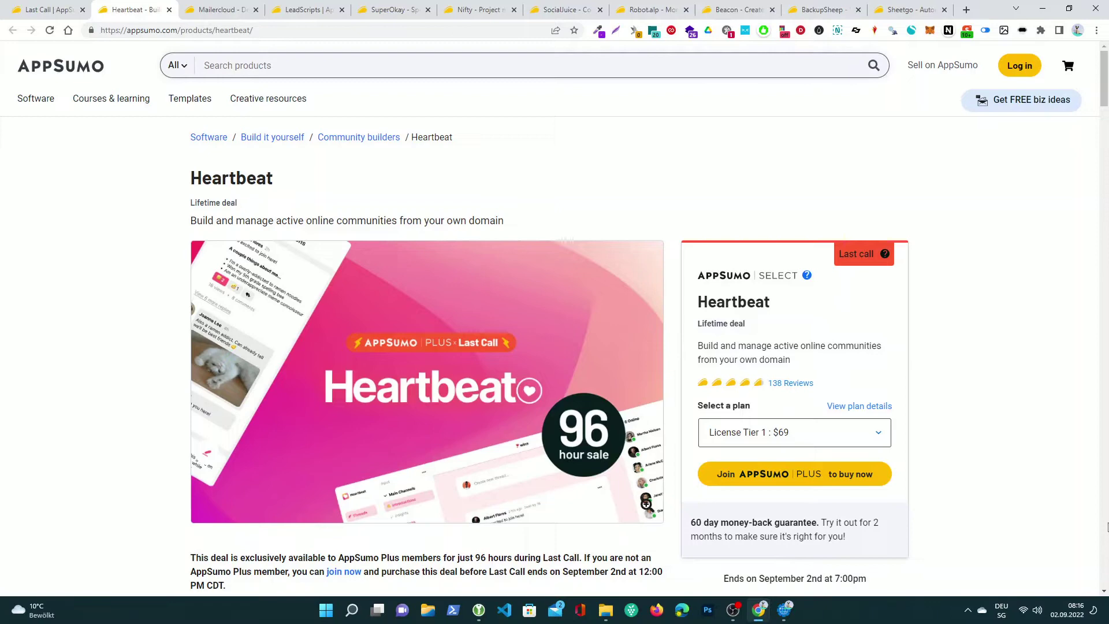
pyautogui.click(215, 9)
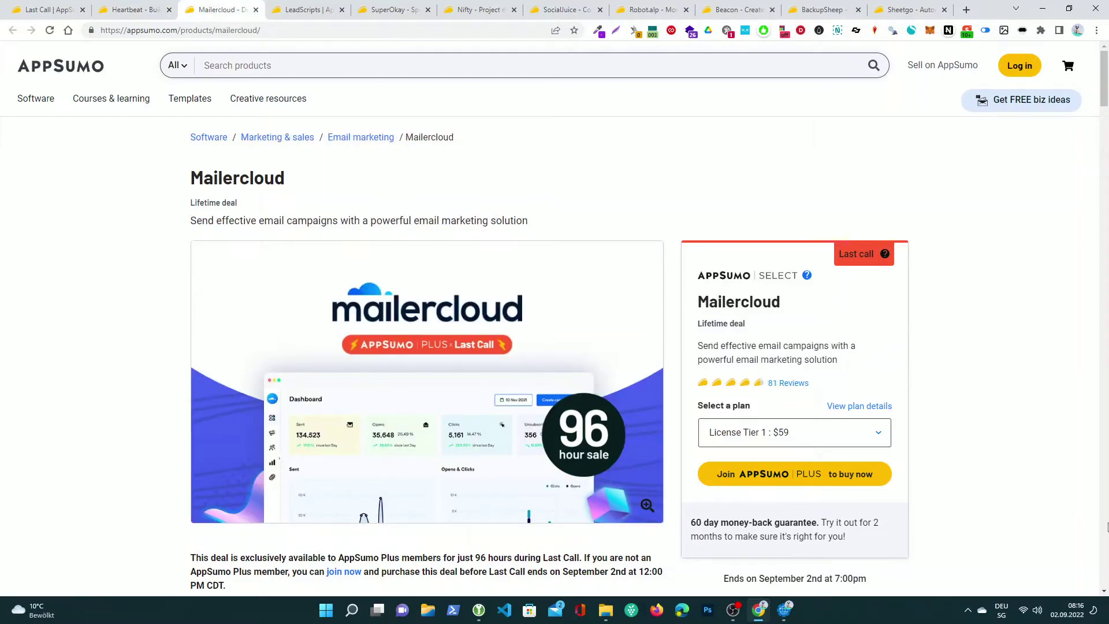
# - Scroll the Mailercloud page, then switch to LeadScripts' $99 AI copywriting deal
pyautogui.scroll(-3)
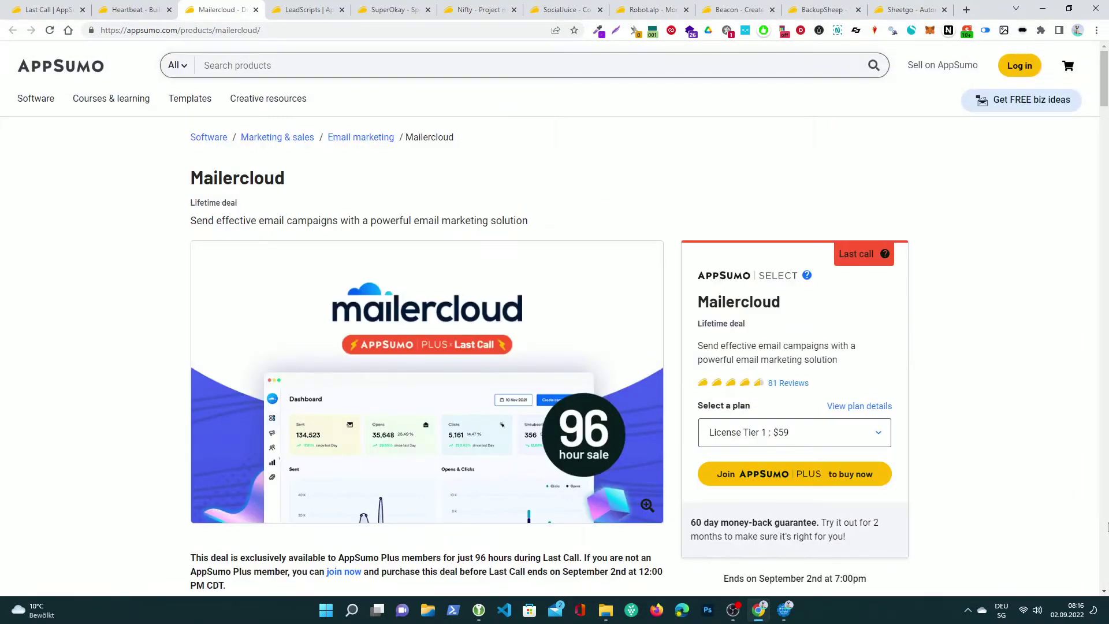
pyautogui.click(306, 9)
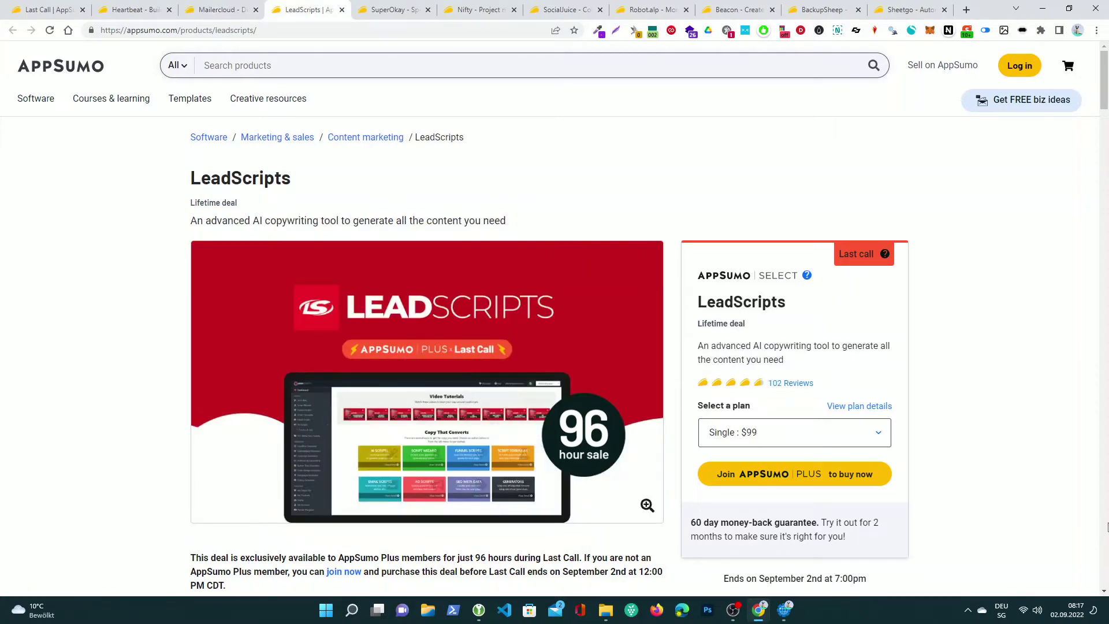
pyautogui.scroll(-3)
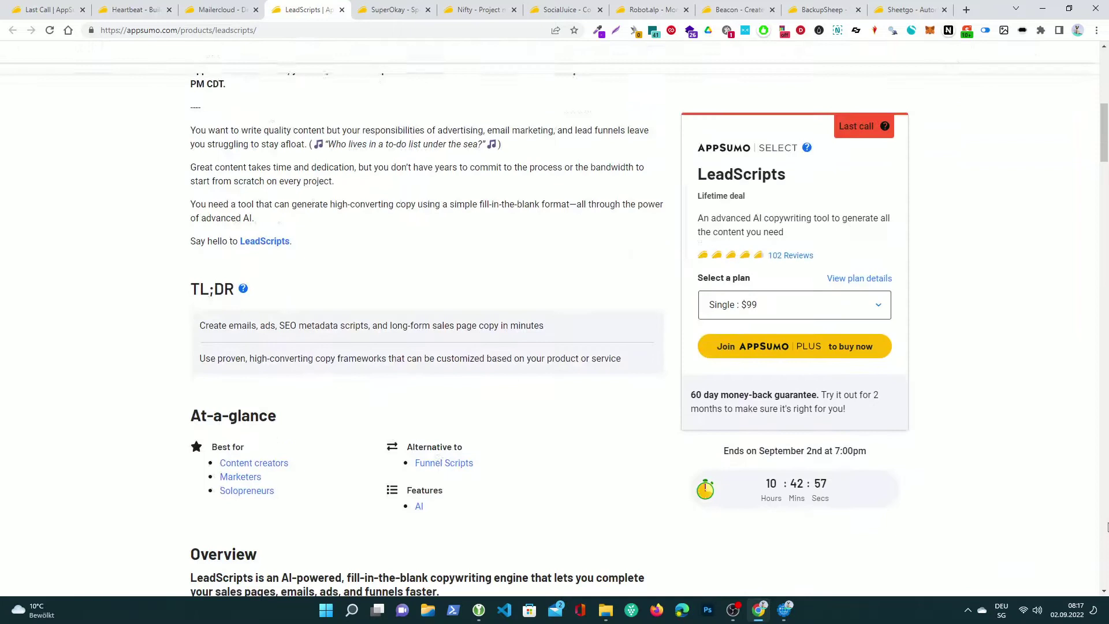
pyautogui.scroll(-3)
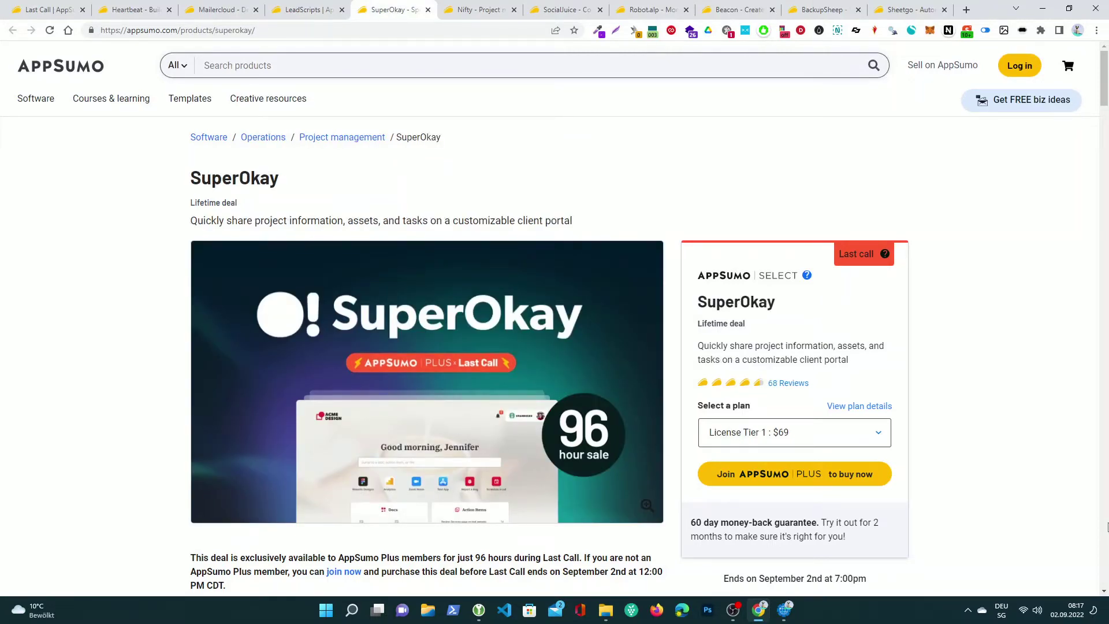
# - Scroll the SuperOkay page, then switch to Nifty's $79 project management deal
pyautogui.scroll(-3)
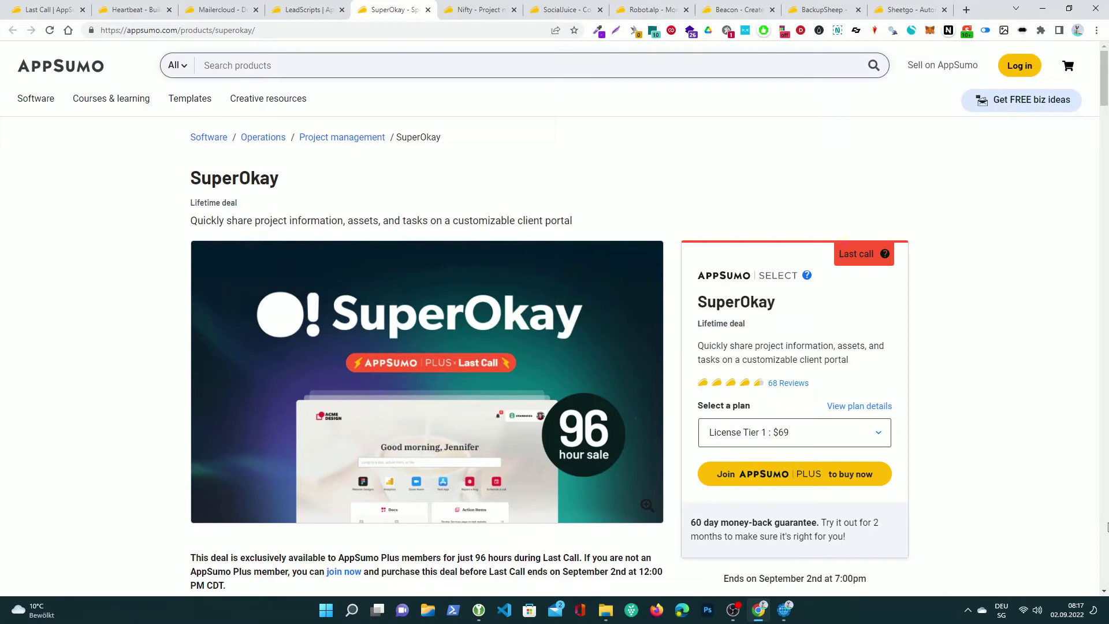
pyautogui.click(479, 9)
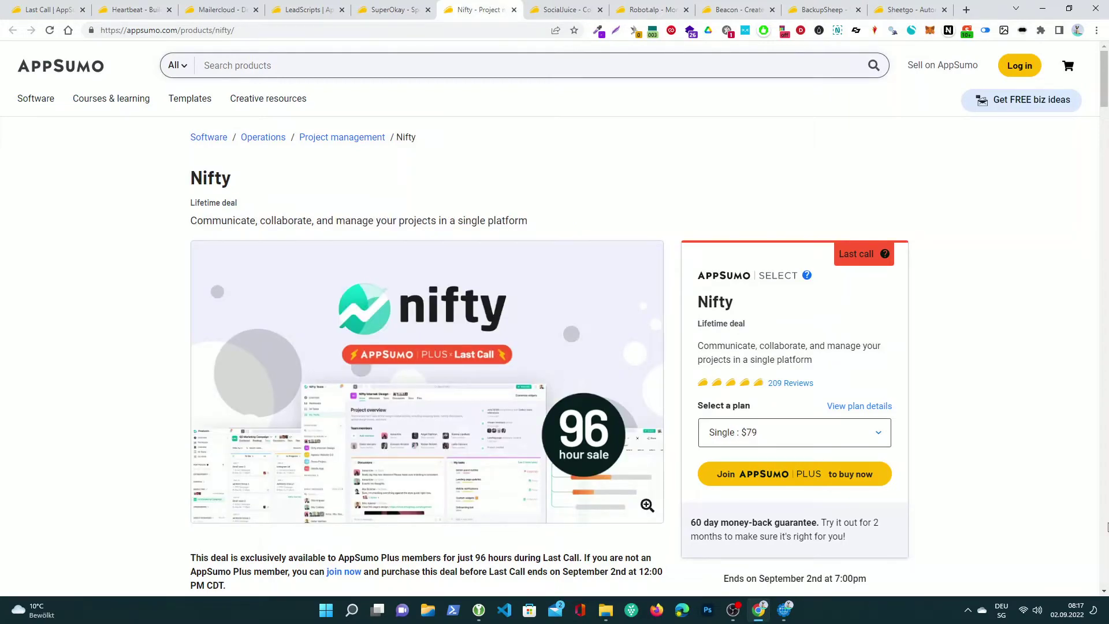
# - Scroll the Nifty page, then switch to SocialJuice's $49 video testimonial deal
pyautogui.scroll(-3)
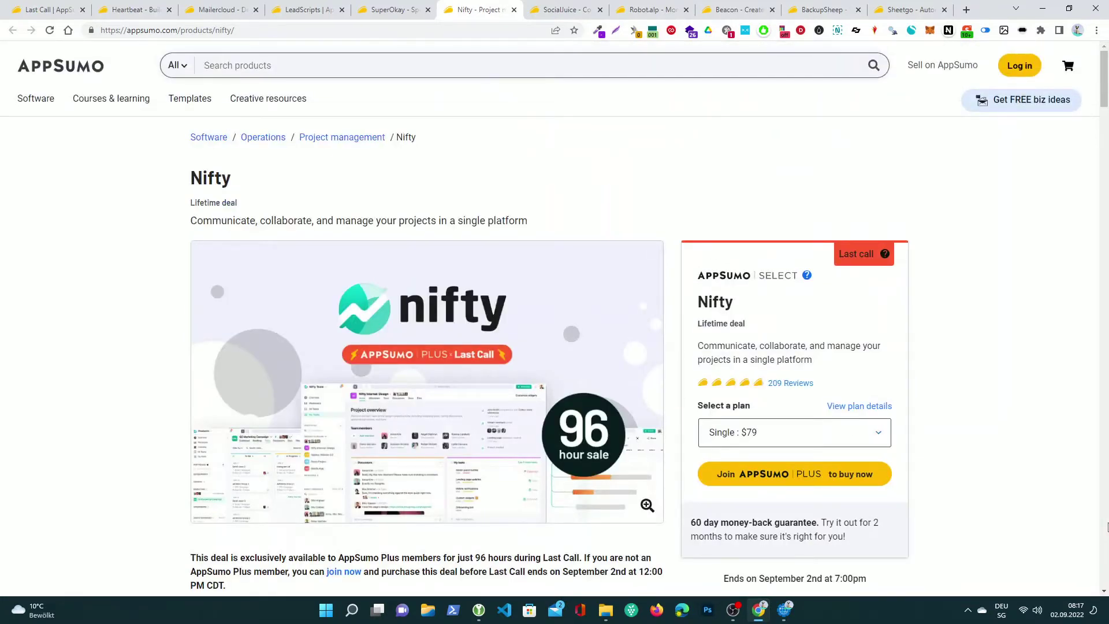
pyautogui.click(561, 9)
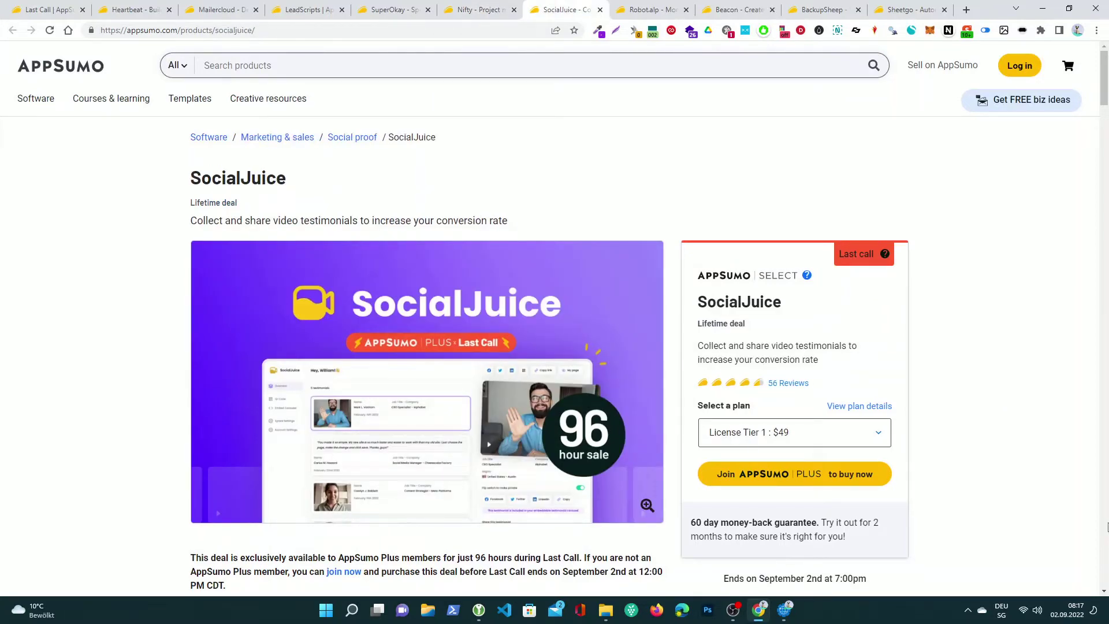
# - Scroll SocialJuice's page, view the Robot.alp deal, then switch to Beacon's $79 deal
pyautogui.scroll(-3)
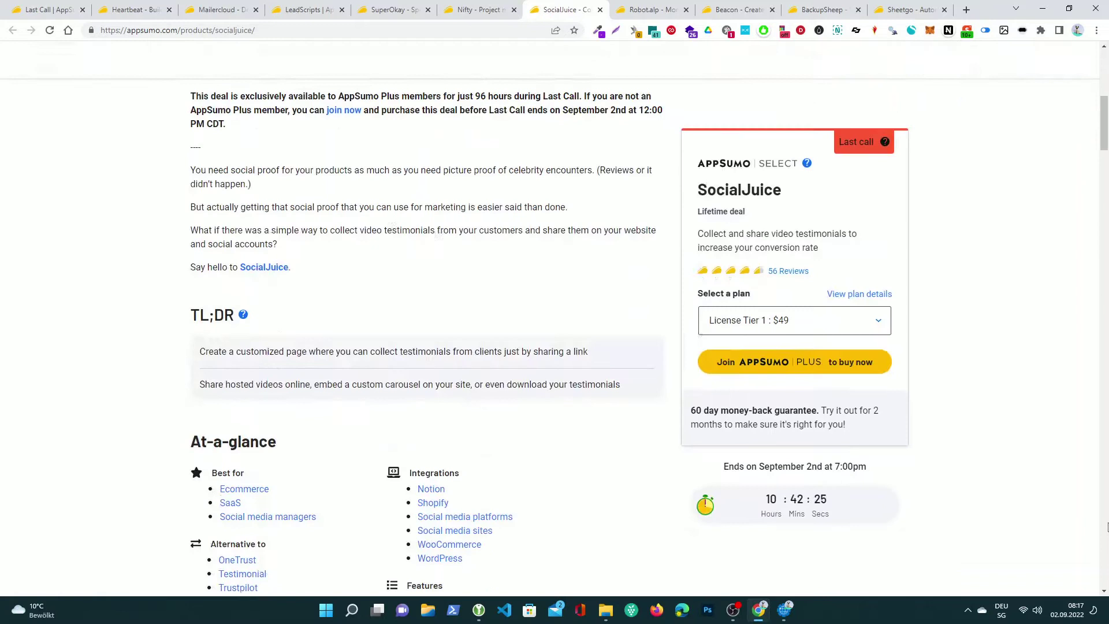
pyautogui.scroll(-3)
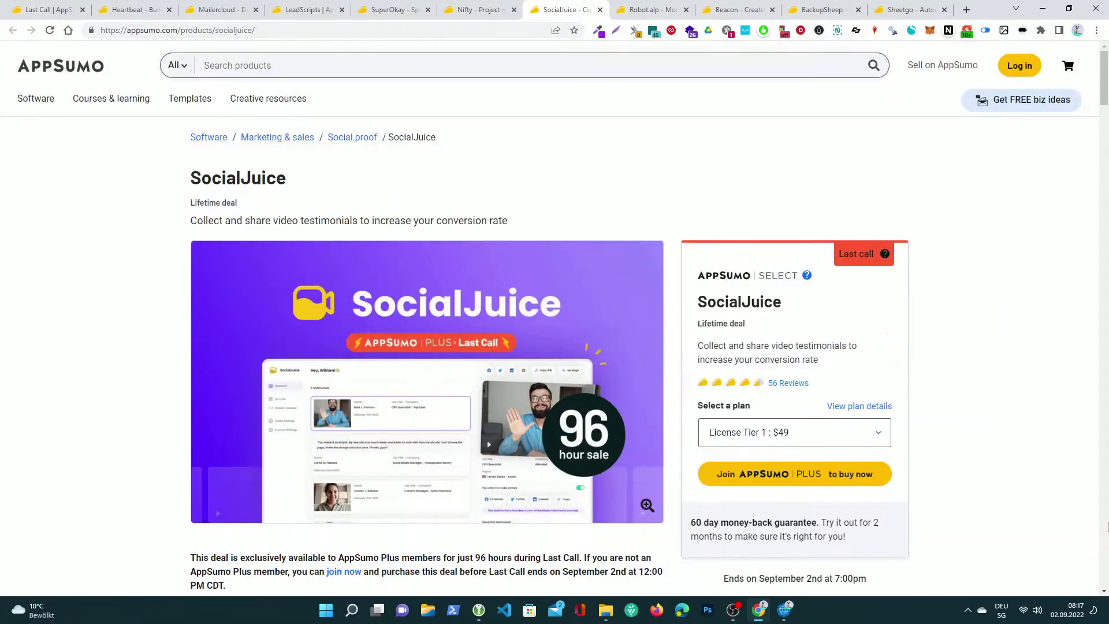
pyautogui.click(648, 9)
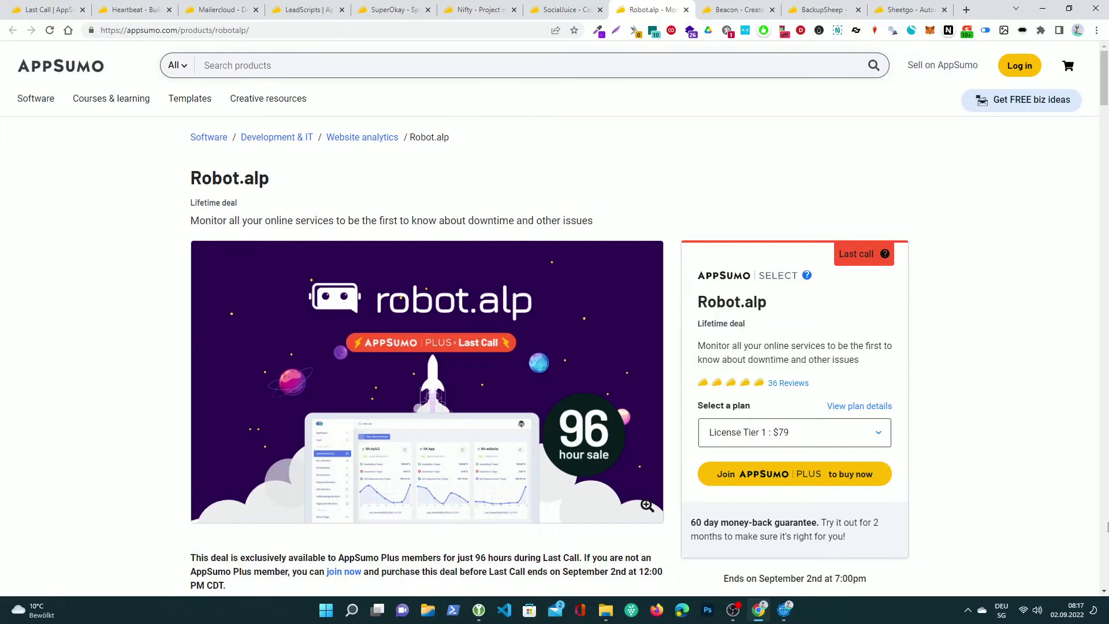
pyautogui.click(735, 10)
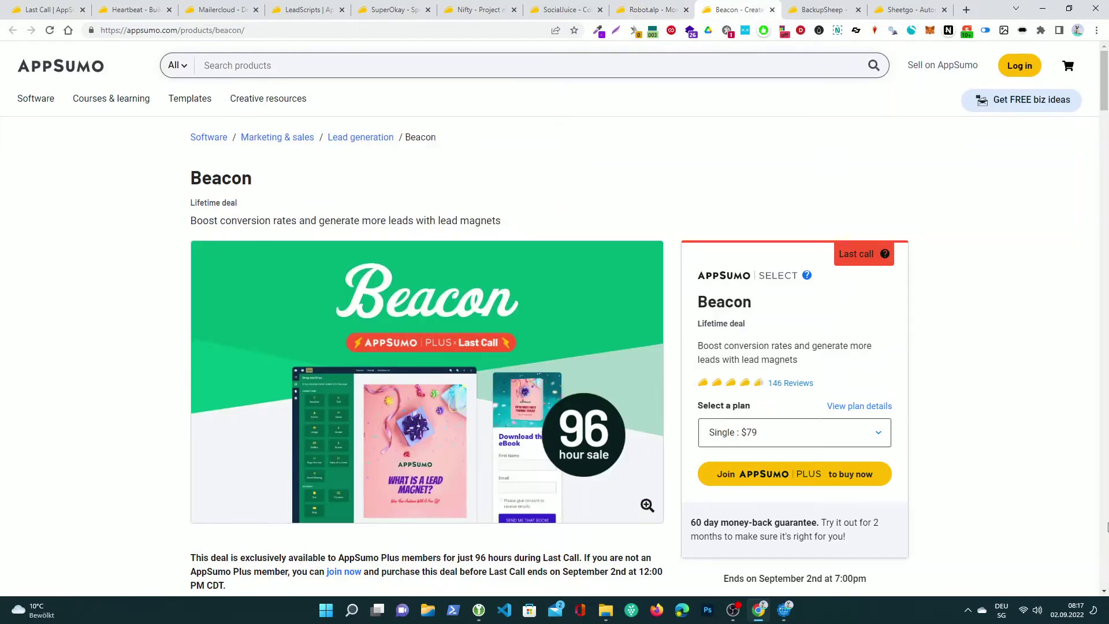
# - Scroll the Beacon page, then switch to BackupSheep's $69 cloud backup deal
pyautogui.scroll(-3)
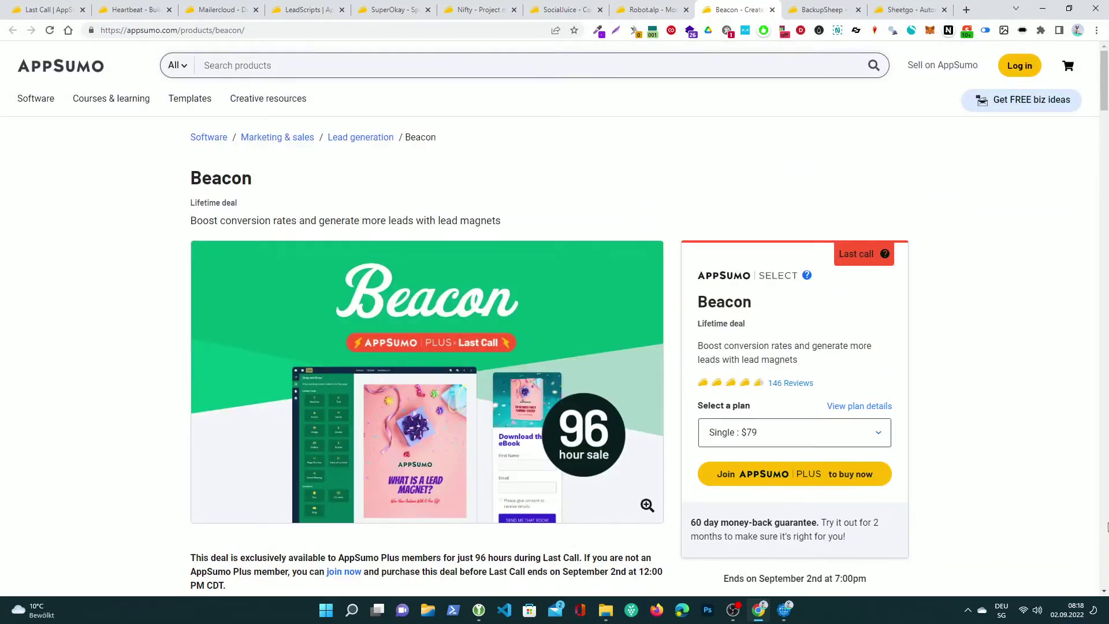
pyautogui.click(819, 10)
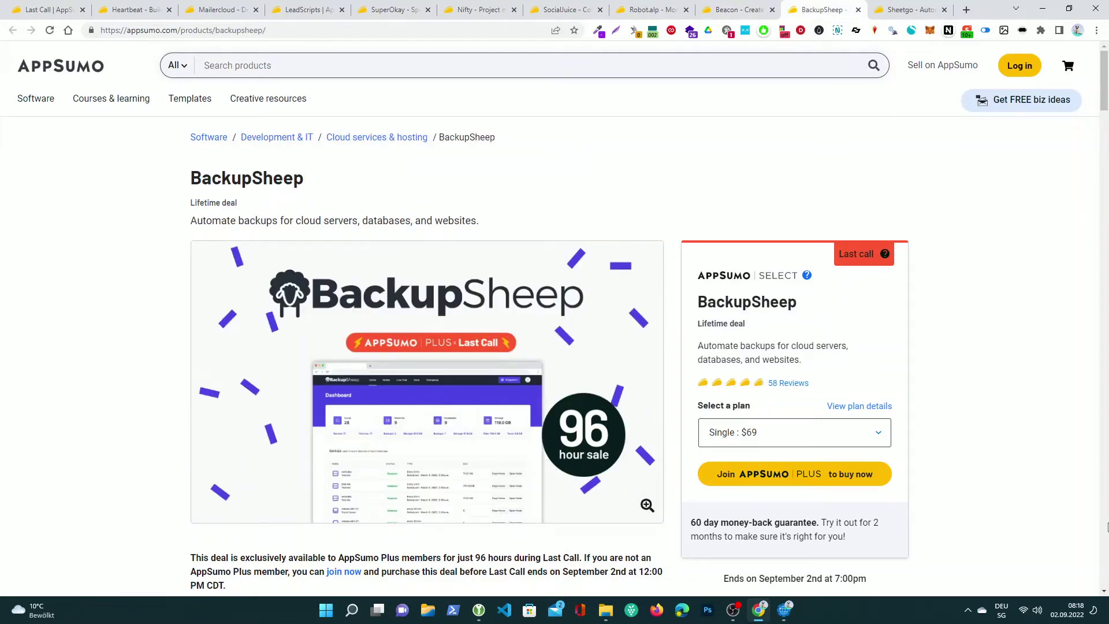
# - Scroll BackupSheep's page to the TL;DR, then switch to Sheetgo's $59 deal
pyautogui.scroll(-3)
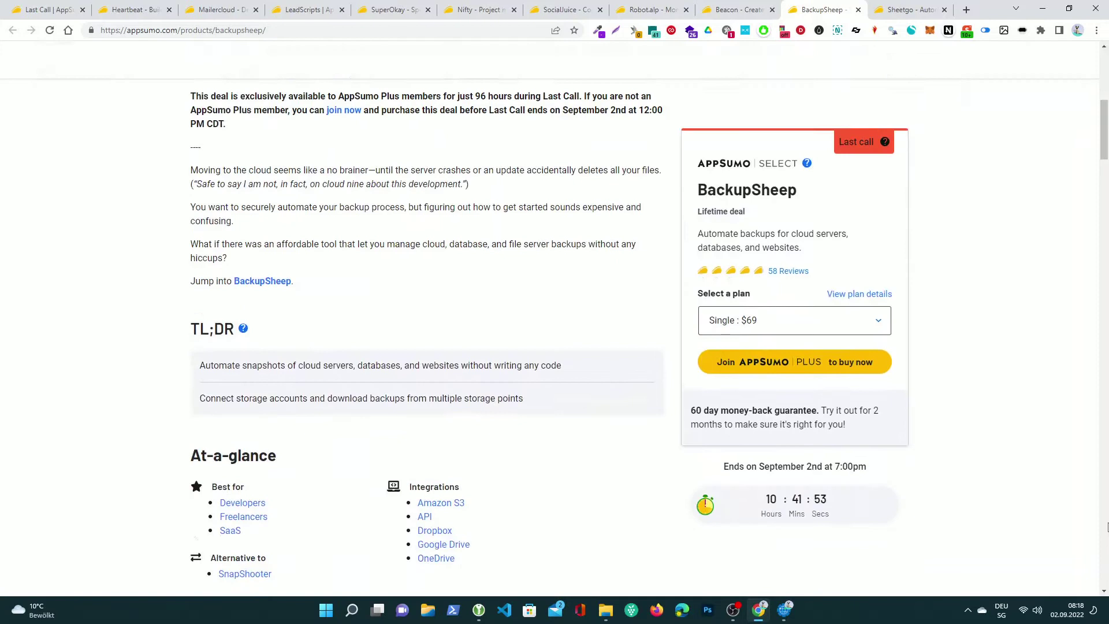
pyautogui.scroll(-3)
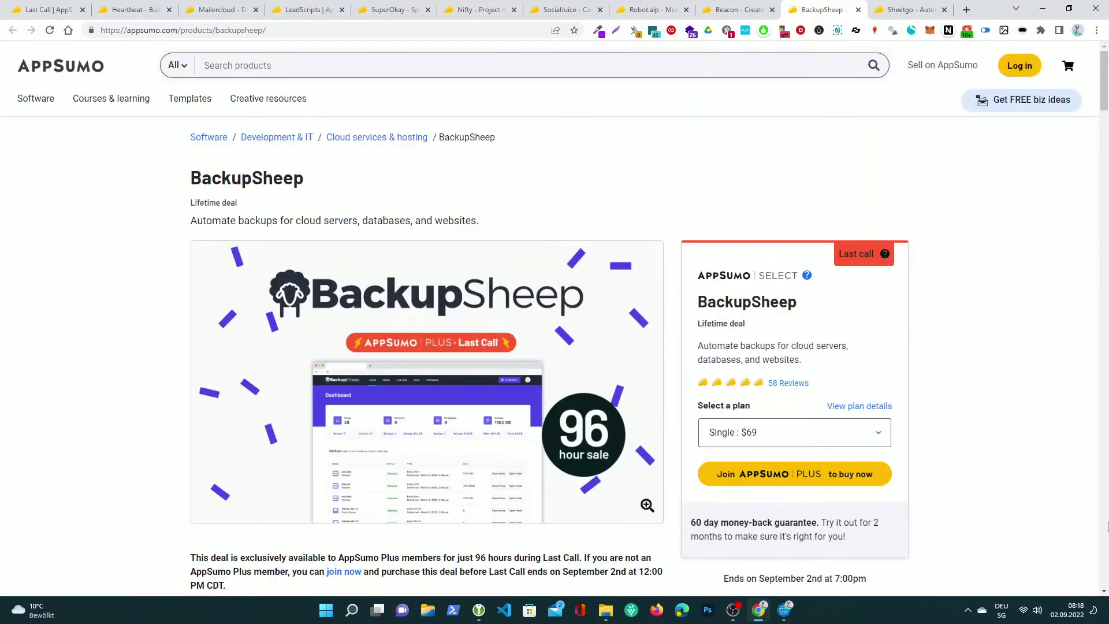
pyautogui.click(905, 10)
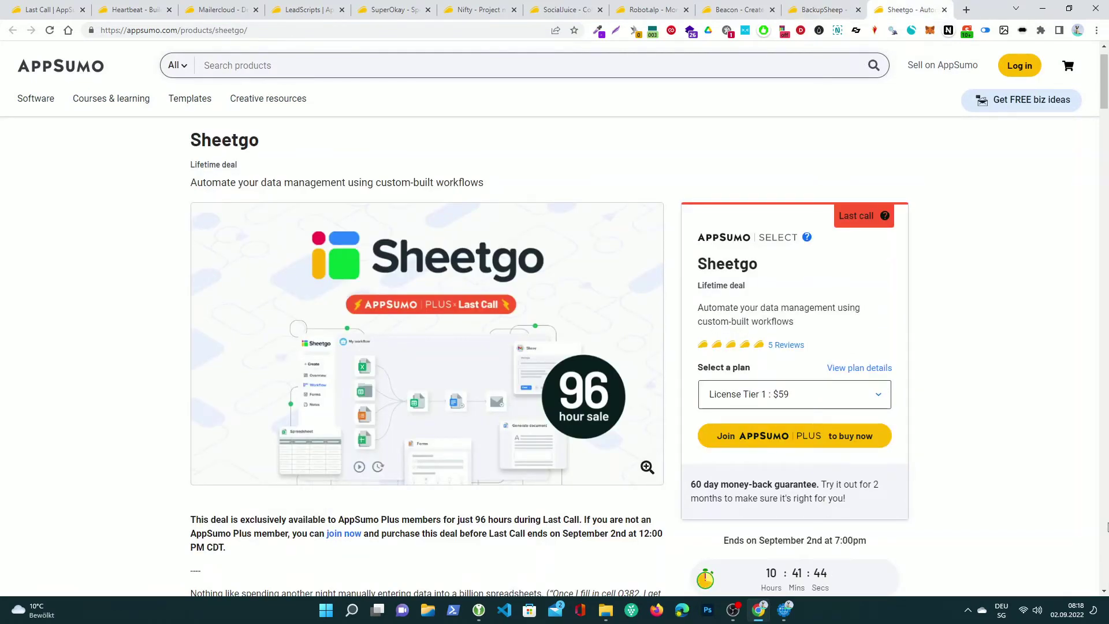
# - Scroll the Sheetgo page, then scroll the Last Call grid down to Albato and VidTags
pyautogui.scroll(-3)
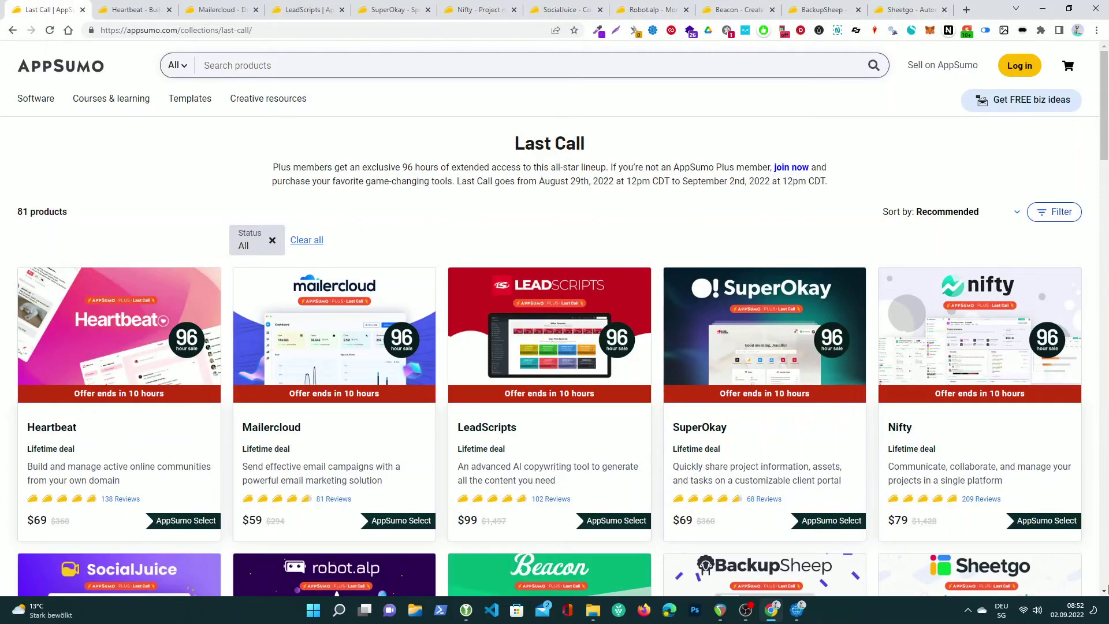
pyautogui.scroll(-3)
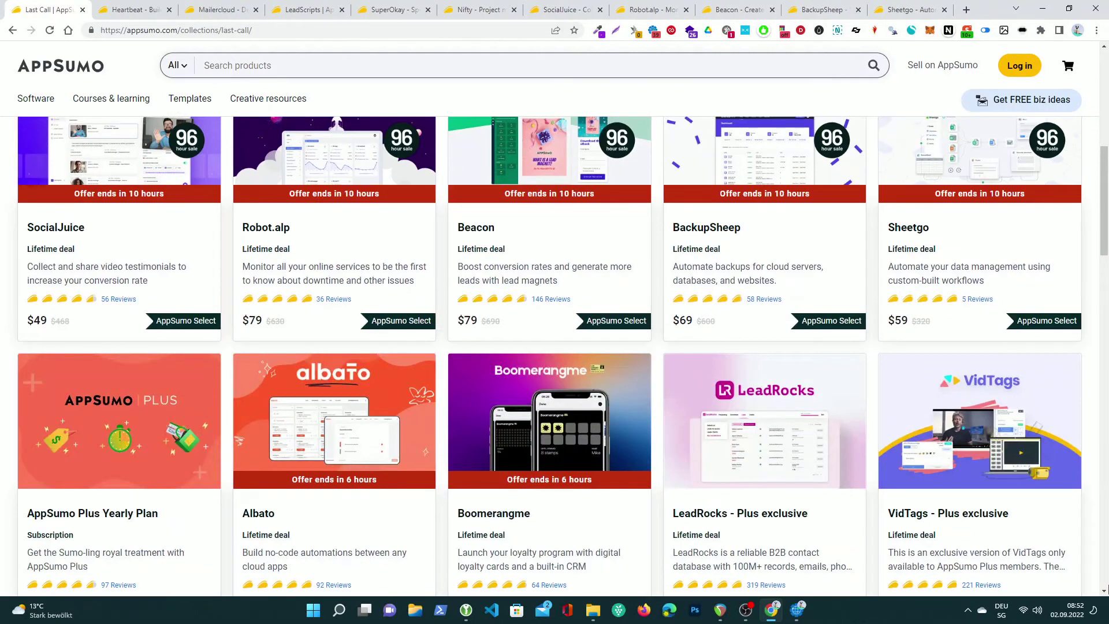